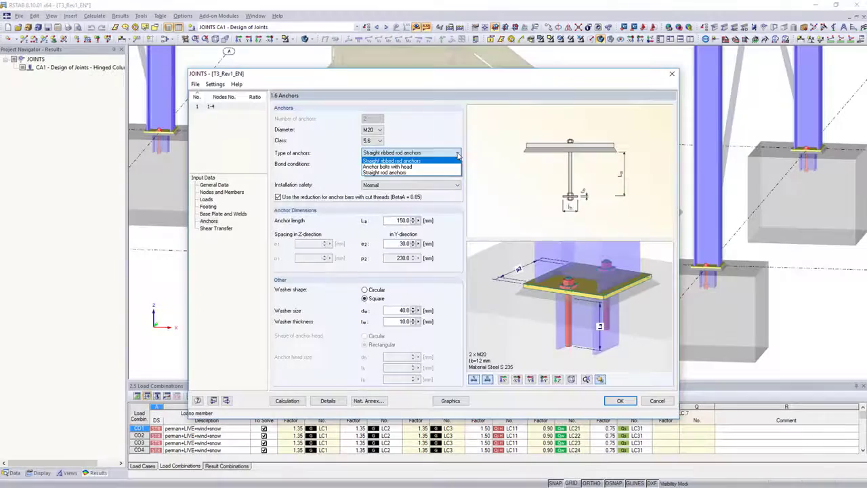
Step: Choose straight ribbed rod anchors, then give column element 1's bar start a hooked anchorage
{"action": "left_click", "coordinate": [387, 167]}
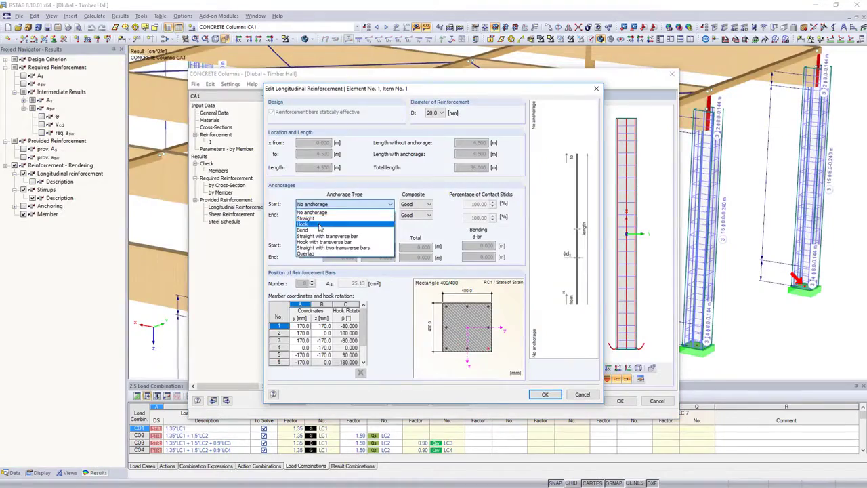
{"action": "left_click", "coordinate": [545, 395]}
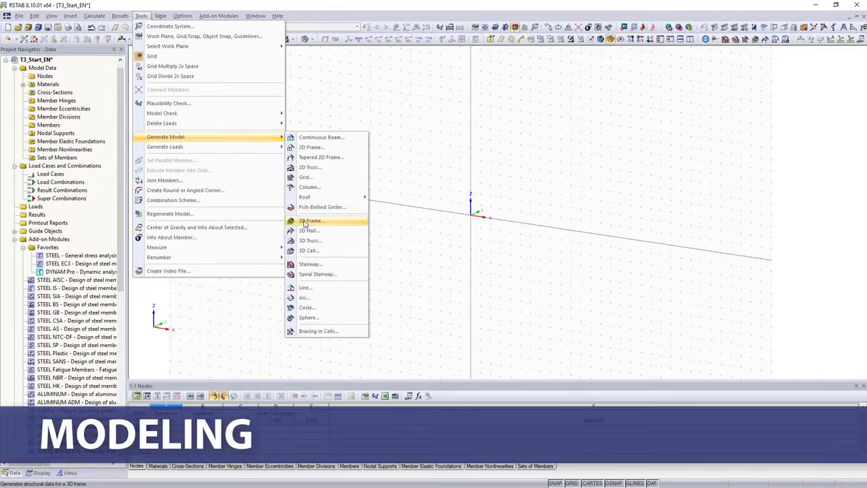
Step: Generate a 3D frame with HE A 200 columns picked from the rolled section library
{"action": "left_click", "coordinate": [311, 221]}
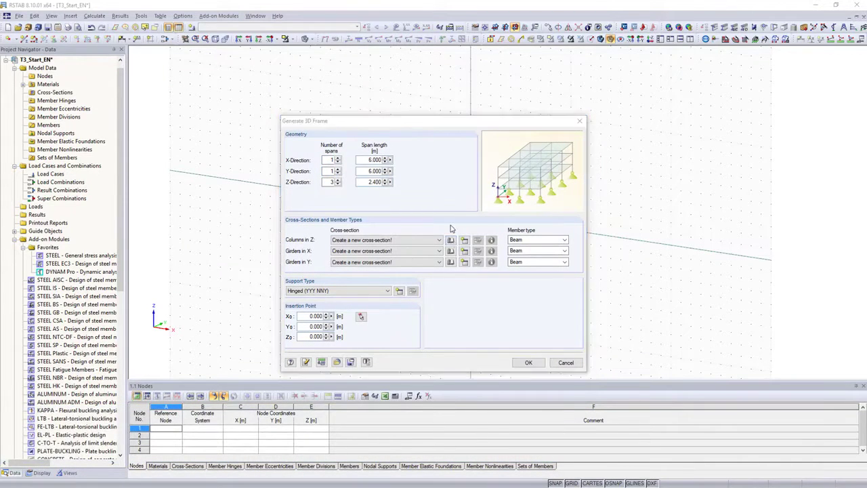
{"action": "left_click", "coordinate": [451, 239]}
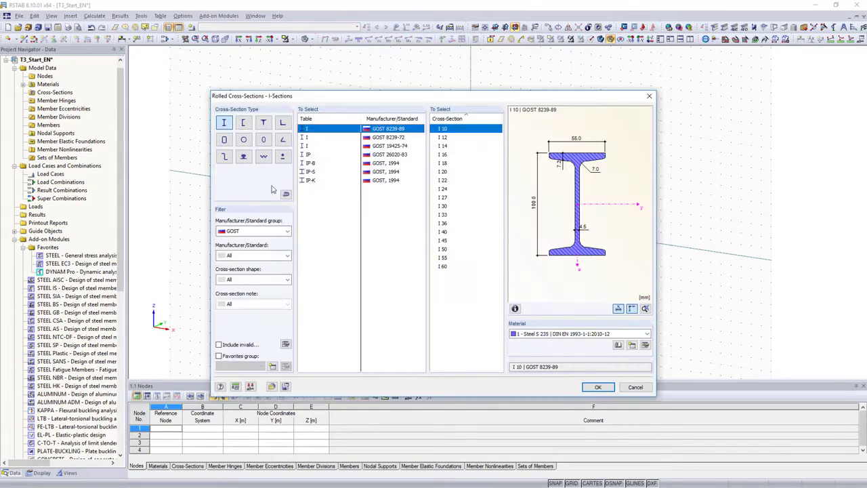
{"action": "left_click", "coordinate": [286, 231]}
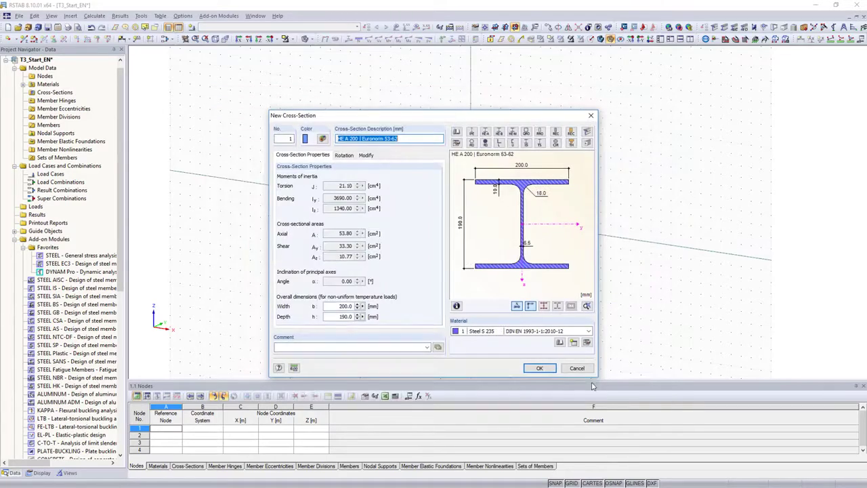
{"action": "left_click", "coordinate": [539, 368]}
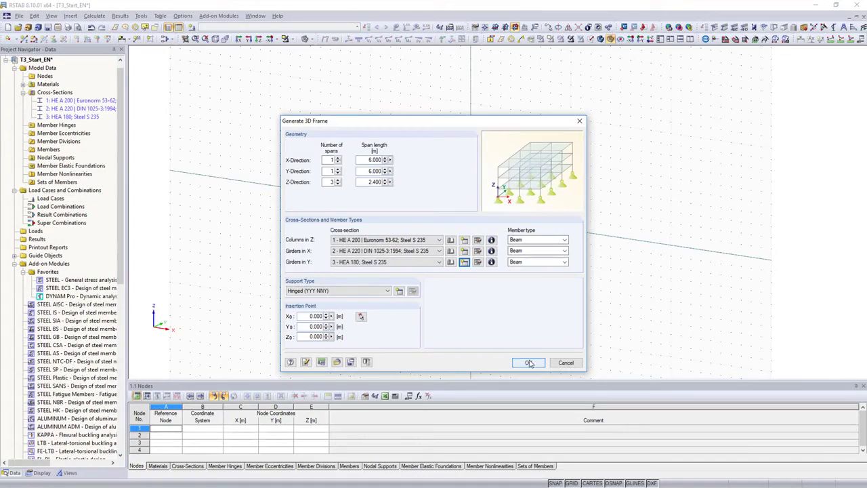
{"action": "left_click", "coordinate": [530, 363]}
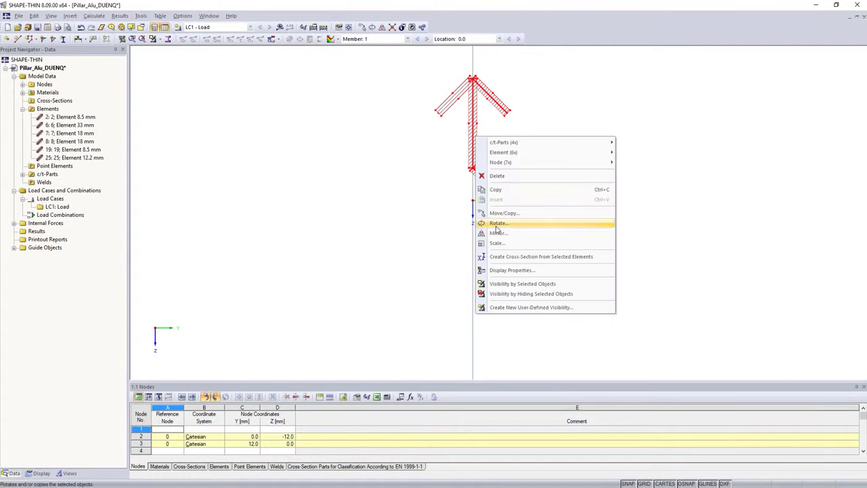
Step: Rotate the arrow-shaped pillar elements by 90° about point (0,0)
{"action": "left_click", "coordinate": [498, 223]}
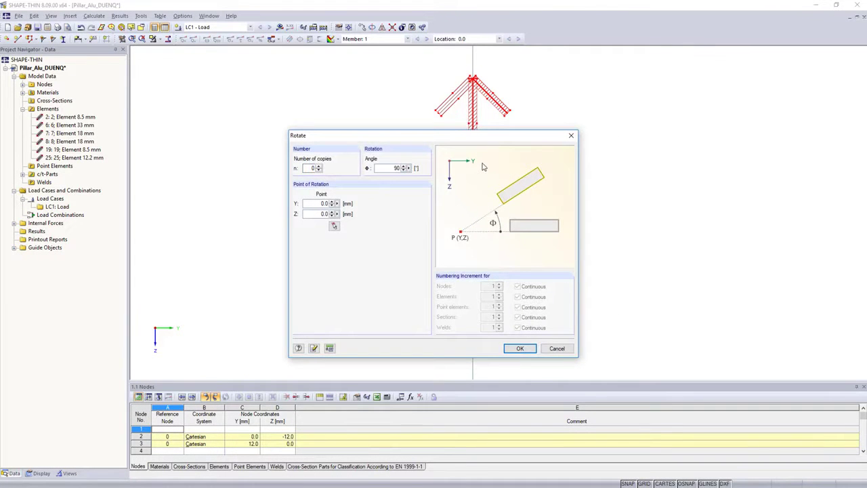
{"action": "left_click", "coordinate": [520, 348]}
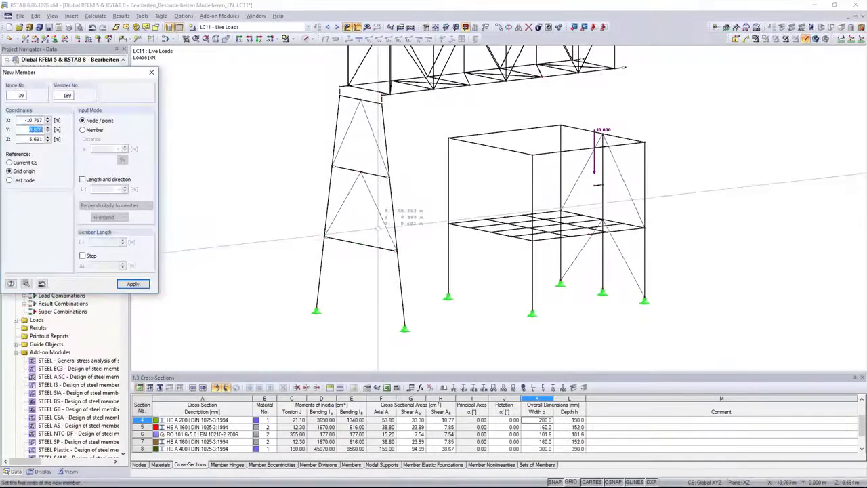
Step: Place a new member's first node, then rotate the truss girder 10° about a Y-parallel axis
{"action": "left_click", "coordinate": [132, 283]}
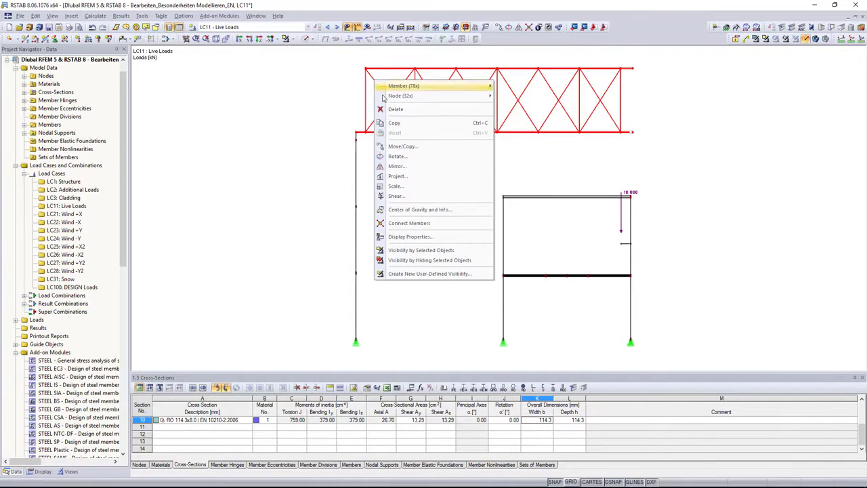
{"action": "left_click", "coordinate": [397, 156]}
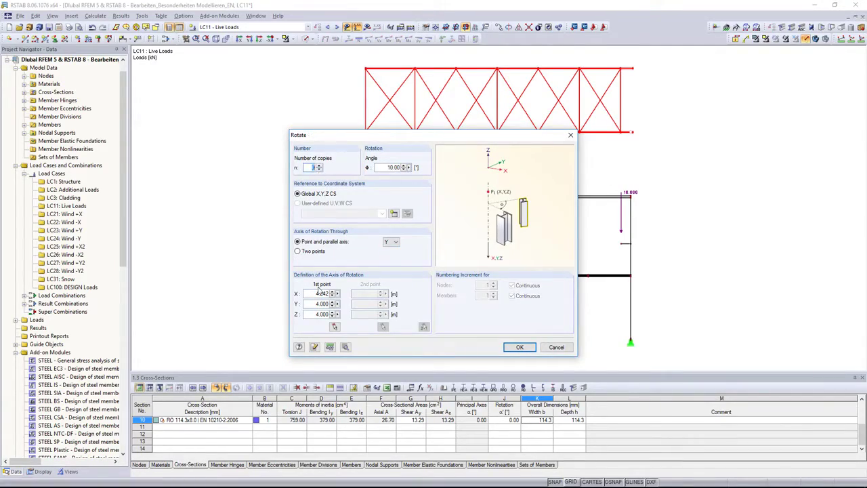
{"action": "left_click", "coordinate": [520, 347]}
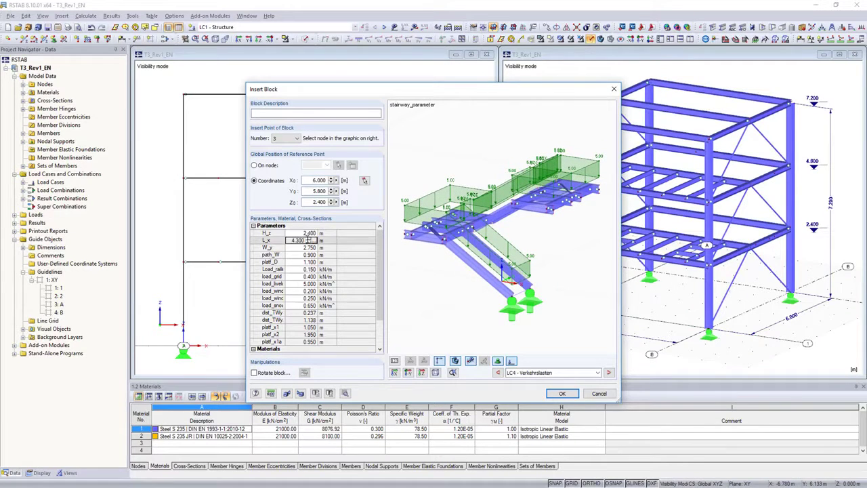
Step: Set the stairway_parameter block's L_x length to 4.000 m
{"action": "type", "text": "4.000"}
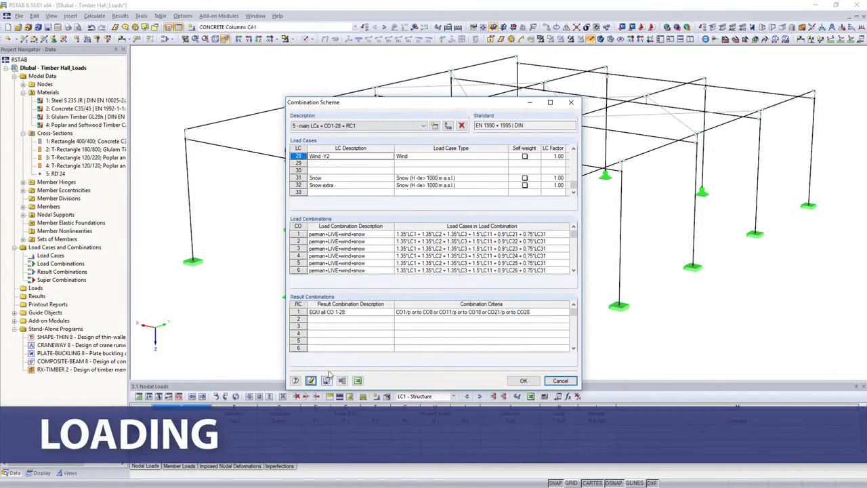
Step: Select EN 1990 with the CEN annex and review the four action combinations
{"action": "left_click", "coordinate": [523, 380]}
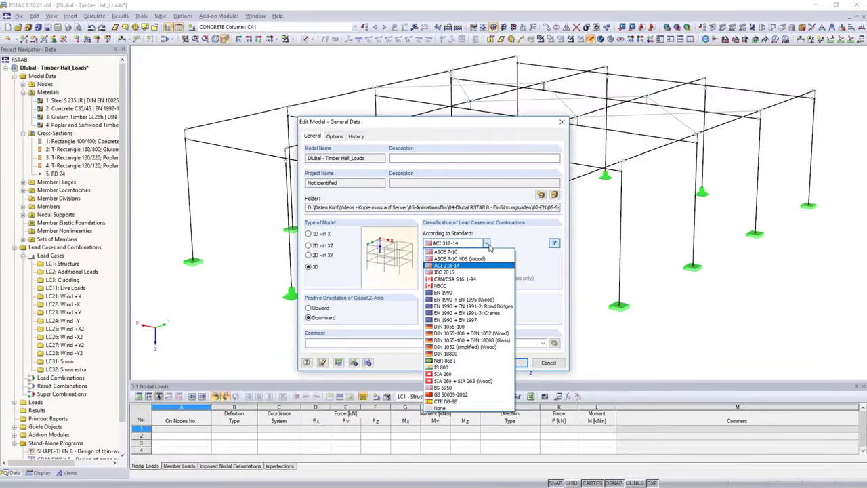
{"action": "left_click", "coordinate": [444, 292]}
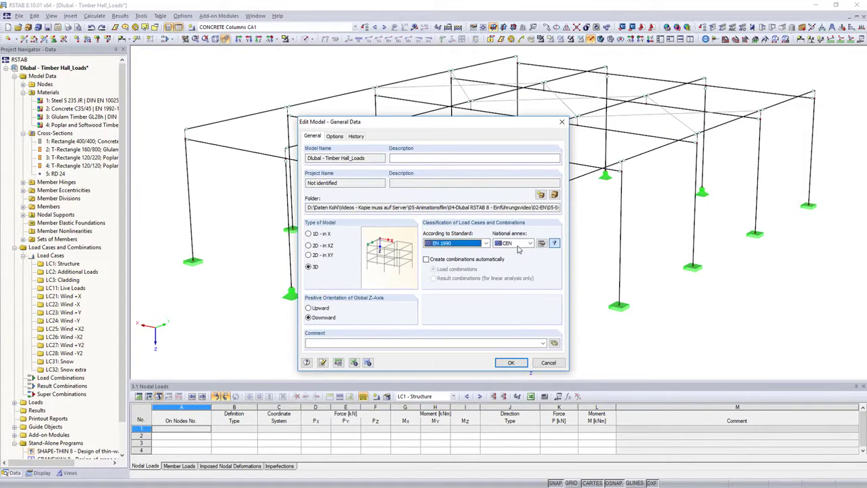
{"action": "left_click", "coordinate": [536, 243]}
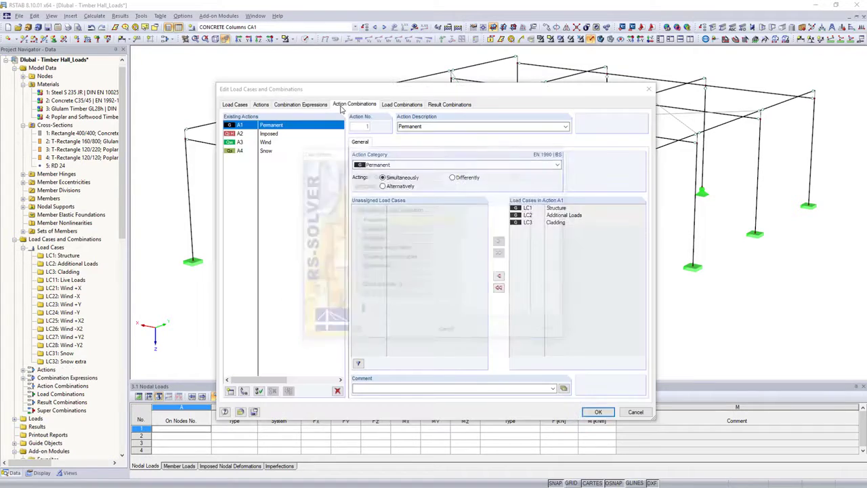
{"action": "left_click", "coordinate": [355, 104]}
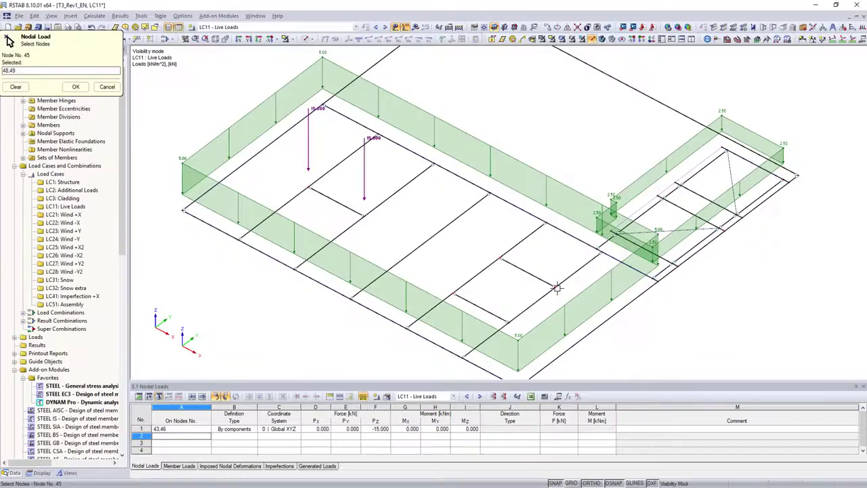
Step: Apply a −10 kN nodal load to nodes 44, 45, 48, 49, then switch load case
{"action": "left_click", "coordinate": [76, 86]}
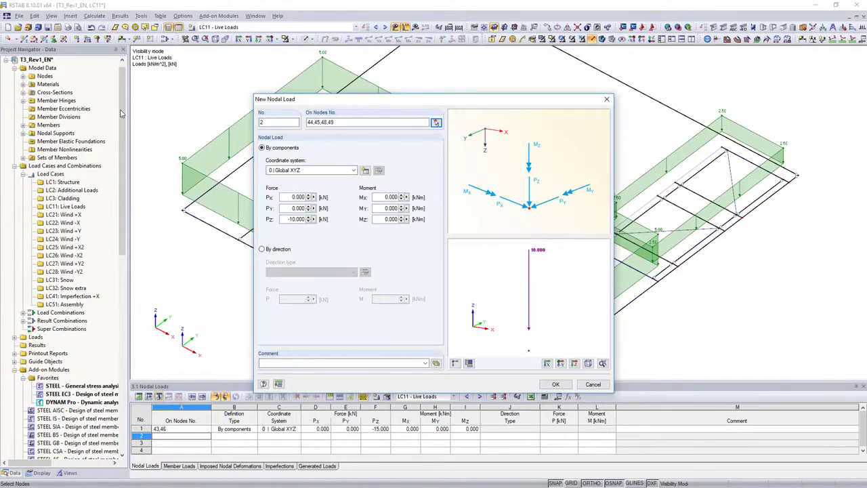
{"action": "left_click", "coordinate": [555, 384]}
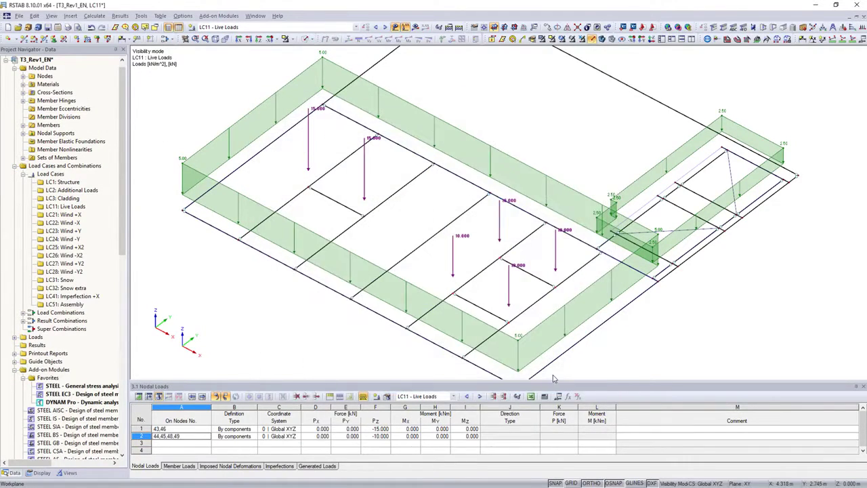
{"action": "left_click", "coordinate": [67, 328]}
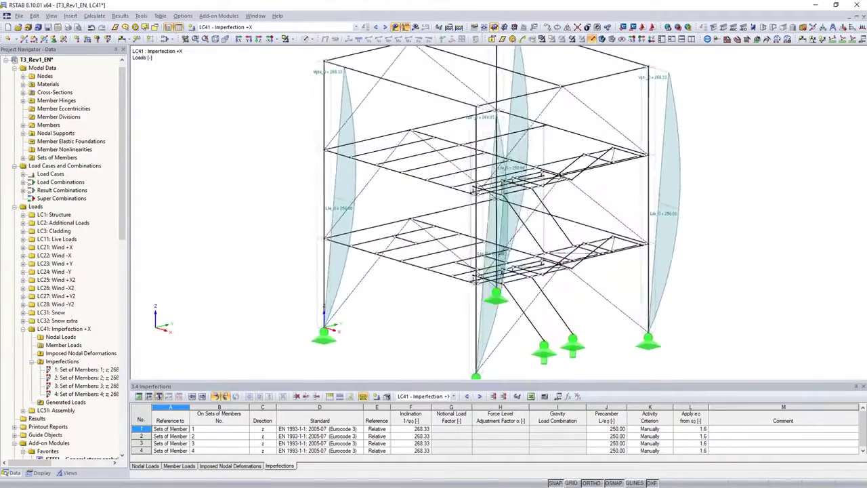
{"action": "left_click", "coordinate": [151, 112]}
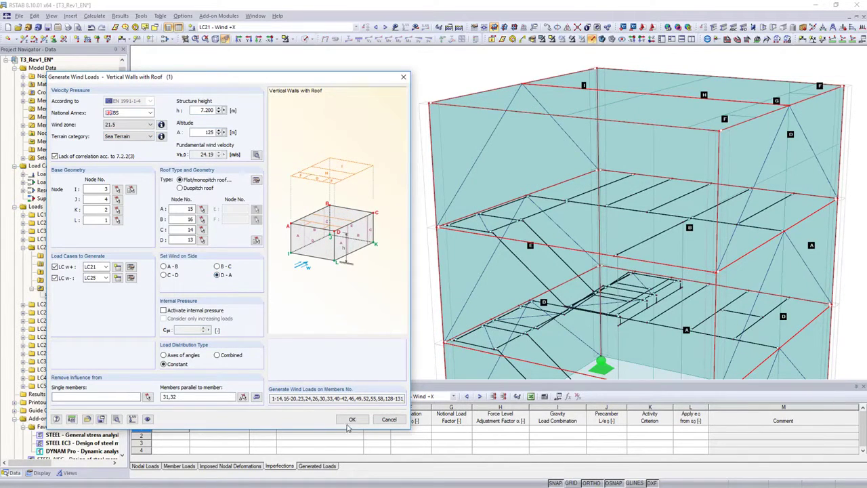
Step: Generate wall and flat-roof wind loads for LC21 and LC25, totalling 46.436 kN
{"action": "left_click", "coordinate": [351, 419]}
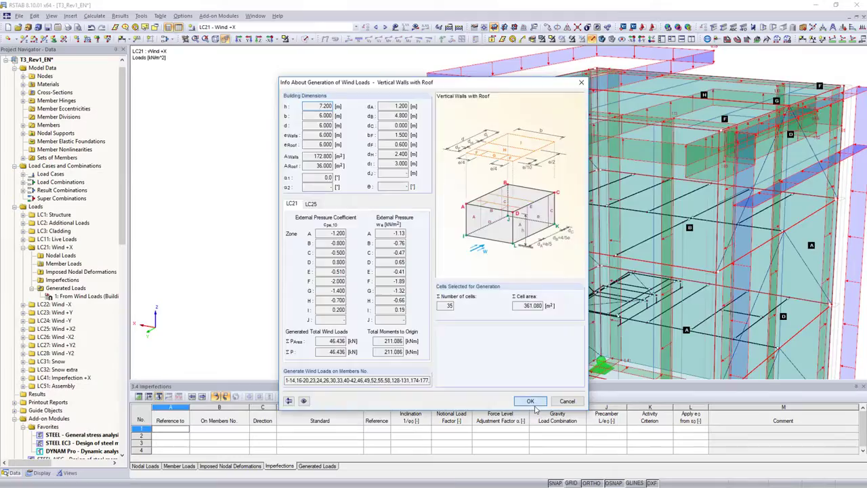
{"action": "left_click", "coordinate": [530, 401]}
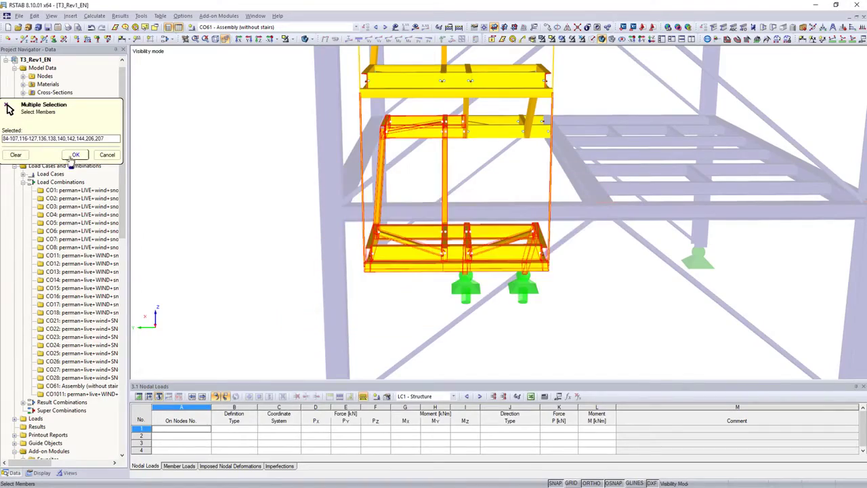
Step: Confirm the yellow stair members as the selection for CO61 Assembly (without stairs)
{"action": "left_click", "coordinate": [74, 155]}
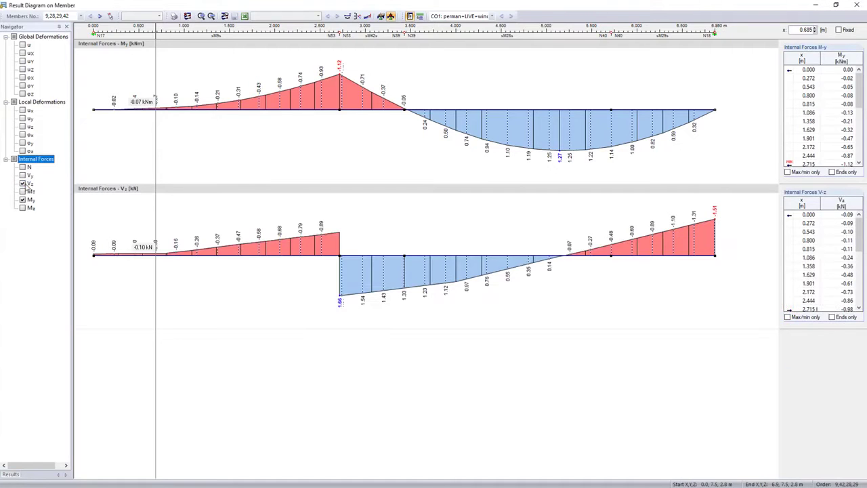
Step: Display My and Vz result diagrams along members 9, 28, 29 and 42
{"action": "left_click", "coordinate": [22, 44]}
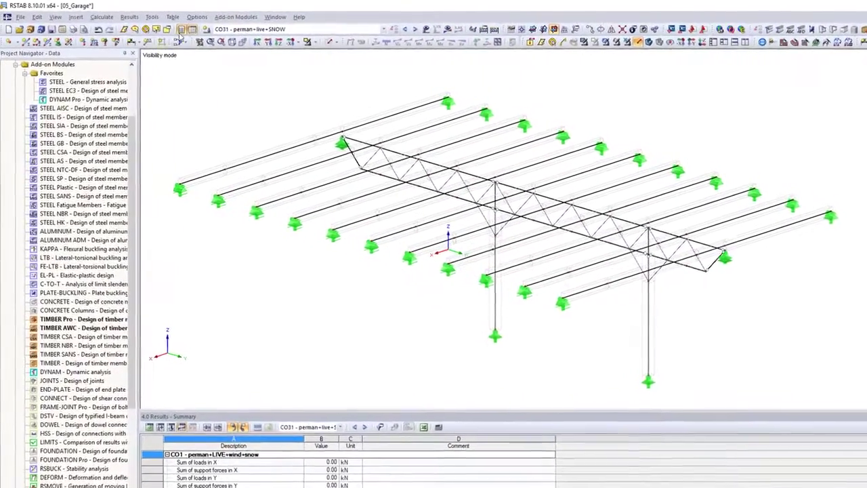
Step: Set up TIMBER AWC design with the ASD method and start the calculation
{"action": "left_click", "coordinate": [236, 17]}
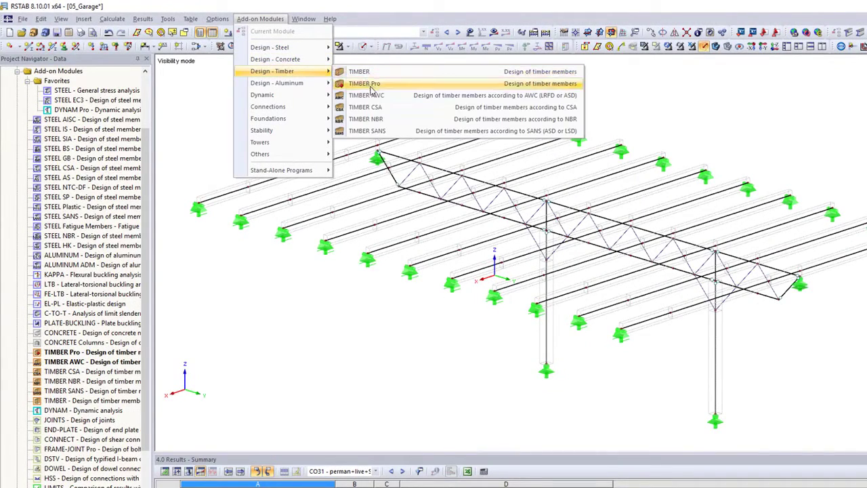
{"action": "left_click", "coordinate": [365, 95]}
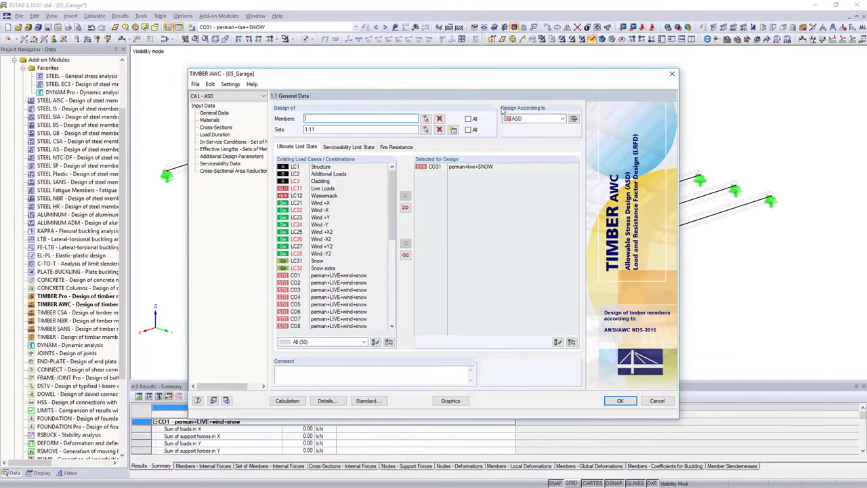
{"action": "left_click", "coordinate": [535, 118]}
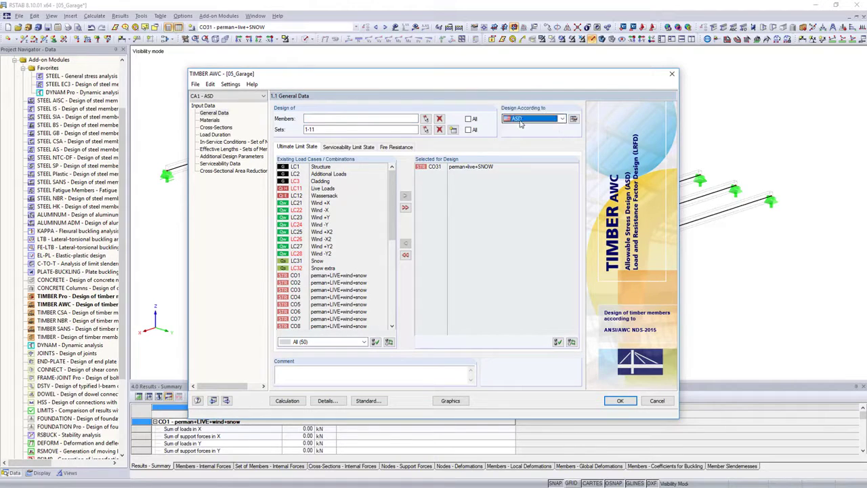
{"action": "left_click", "coordinate": [234, 149]}
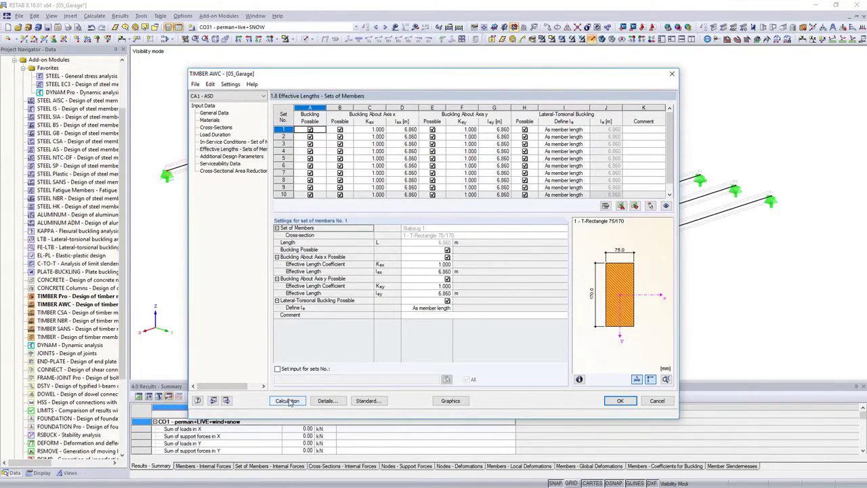
{"action": "left_click", "coordinate": [287, 401]}
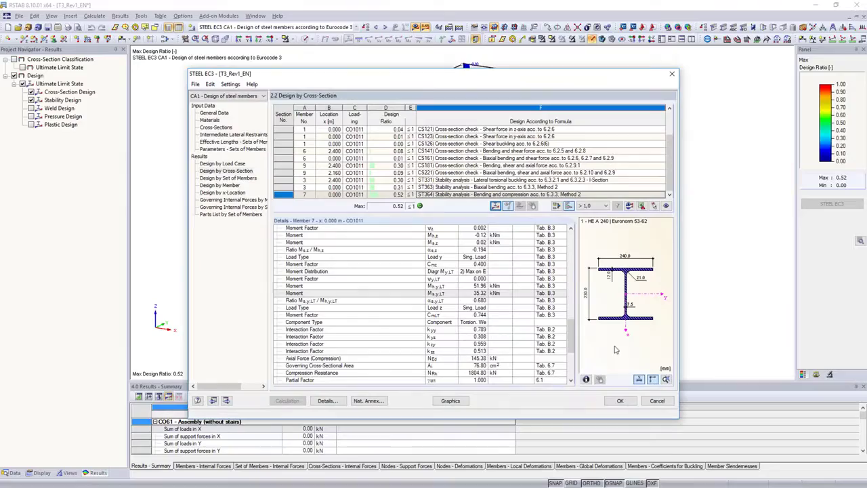
Step: Scroll through the STEEL EC3 cross-section design results and close the module
{"action": "scroll", "scroll_direction": "down", "scroll_amount": 3}
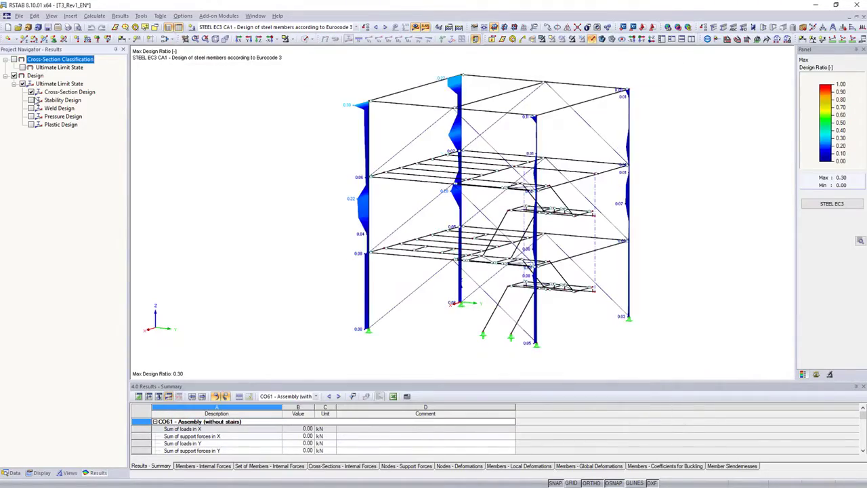
{"action": "left_click", "coordinate": [218, 16]}
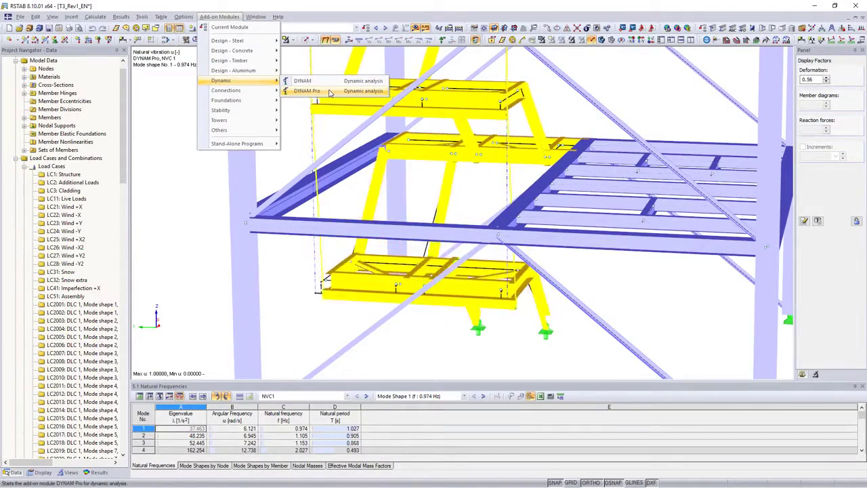
Step: Open DYNAM Pro and review its response spectra and dynamic load case DLC1 Torsion
{"action": "left_click", "coordinate": [307, 91]}
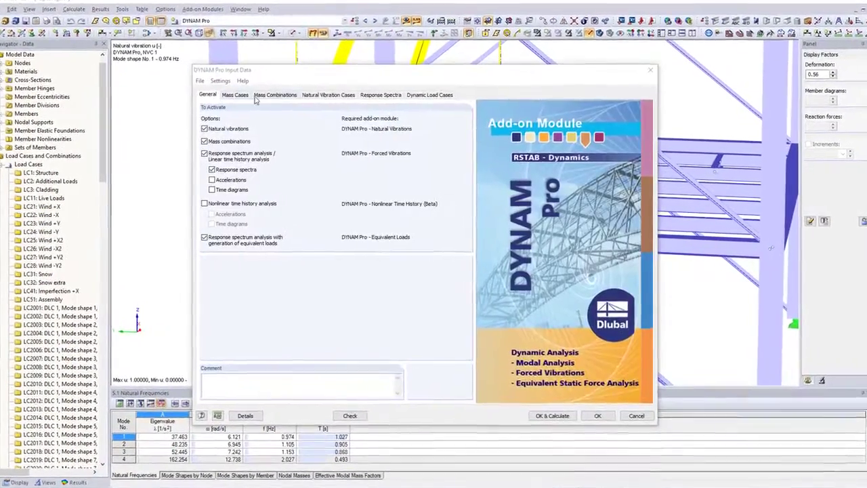
{"action": "left_click", "coordinate": [381, 94]}
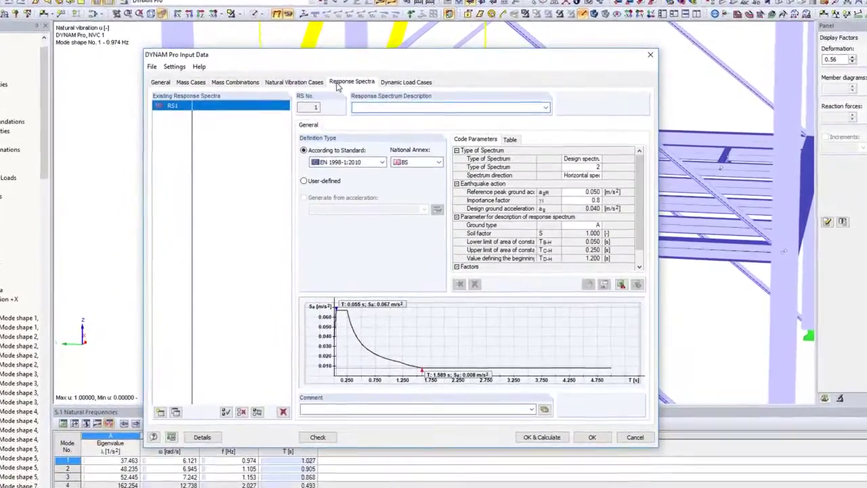
{"action": "left_click", "coordinate": [397, 75]}
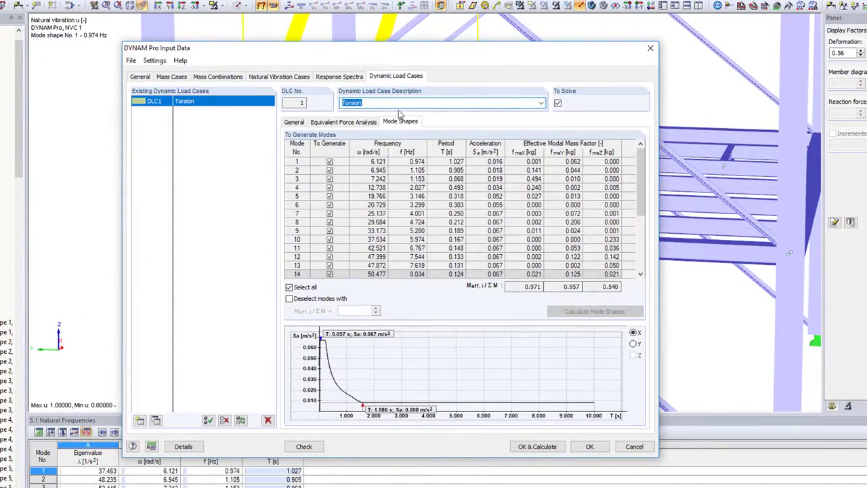
{"action": "mouse_move", "coordinate": [509, 344]}
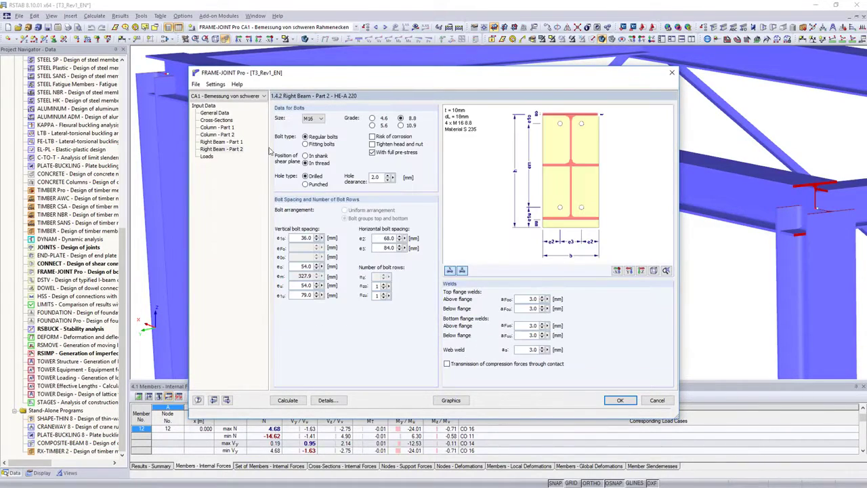
Step: Run the FRAME-JOINT Pro calculation and view the summary of column and beam ratios
{"action": "left_click", "coordinate": [401, 125]}
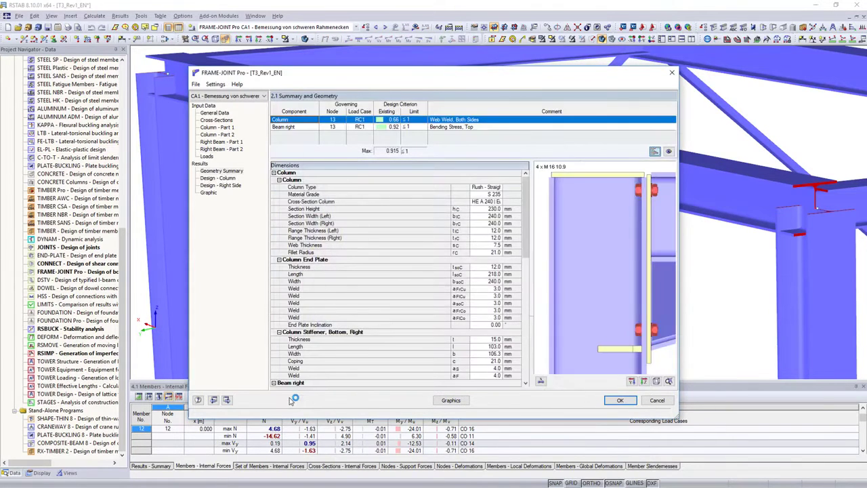
{"action": "left_click", "coordinate": [620, 400]}
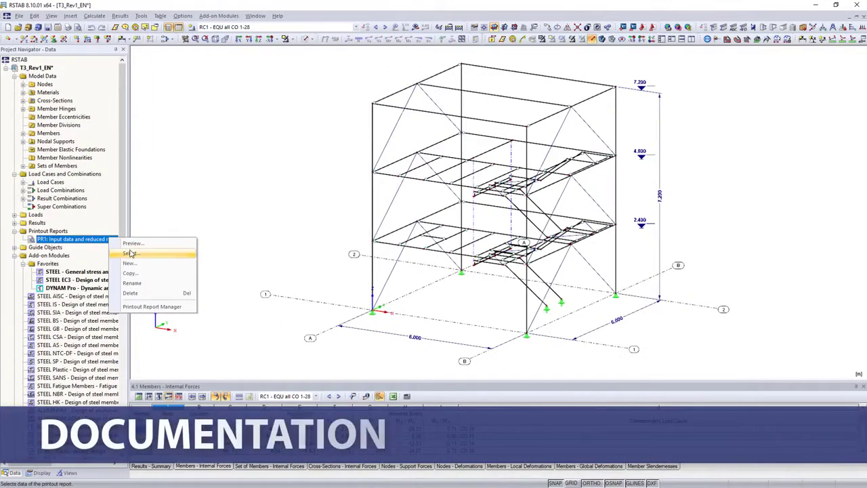
Step: Review PR1's model data and load tables, then add the stress graphic to PR1
{"action": "left_click", "coordinate": [130, 252]}
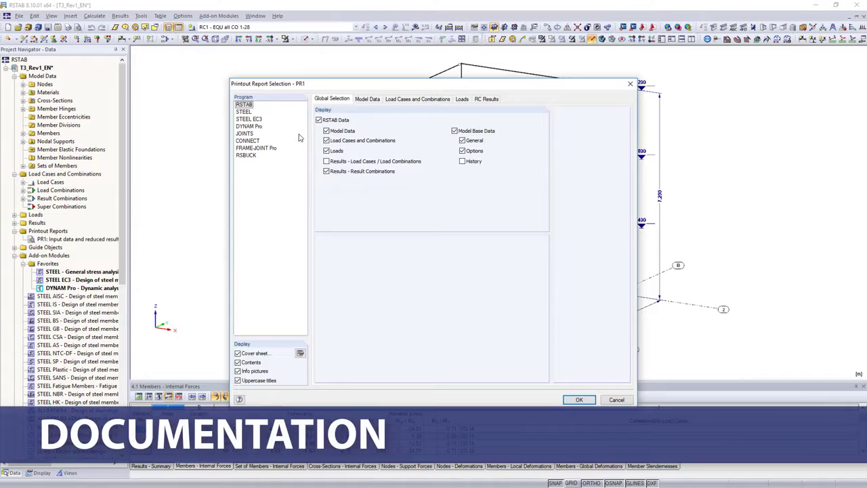
{"action": "left_click", "coordinate": [367, 99]}
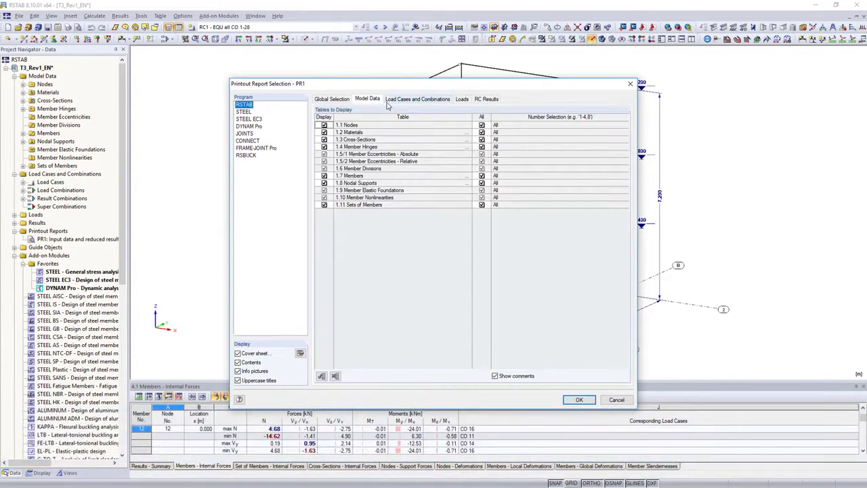
{"action": "left_click", "coordinate": [417, 99]}
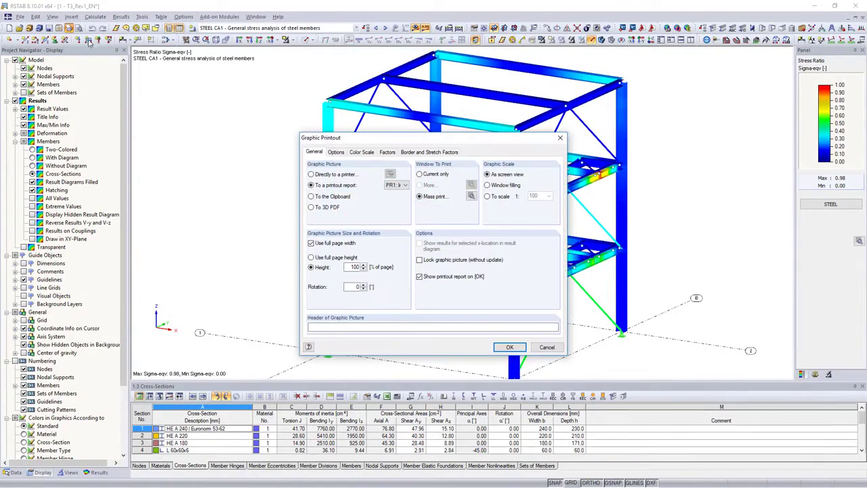
{"action": "left_click", "coordinate": [510, 347]}
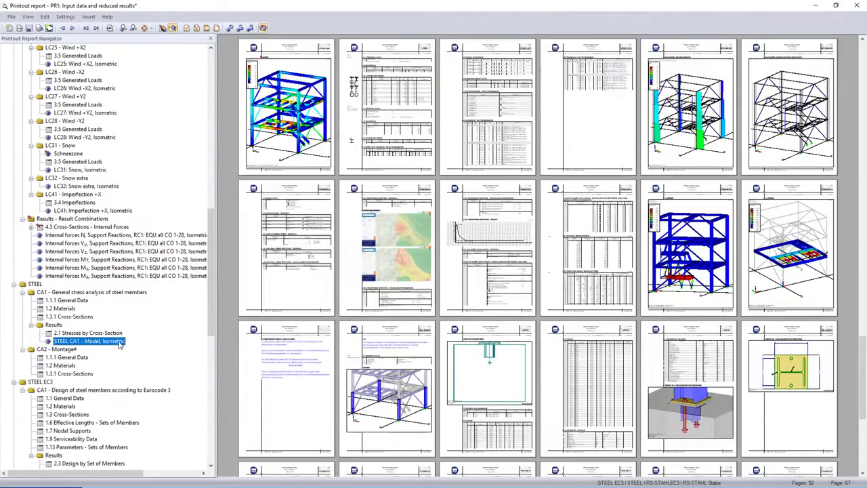
Step: Export printout report PR1 to PDF from the STEEL CA1 isometric page, then return to the garage model
{"action": "left_click", "coordinate": [12, 17]}
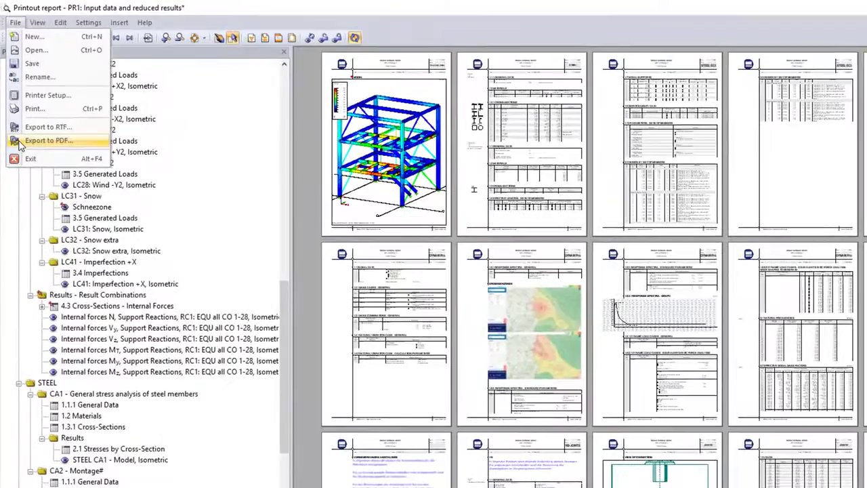
{"action": "left_click", "coordinate": [48, 140]}
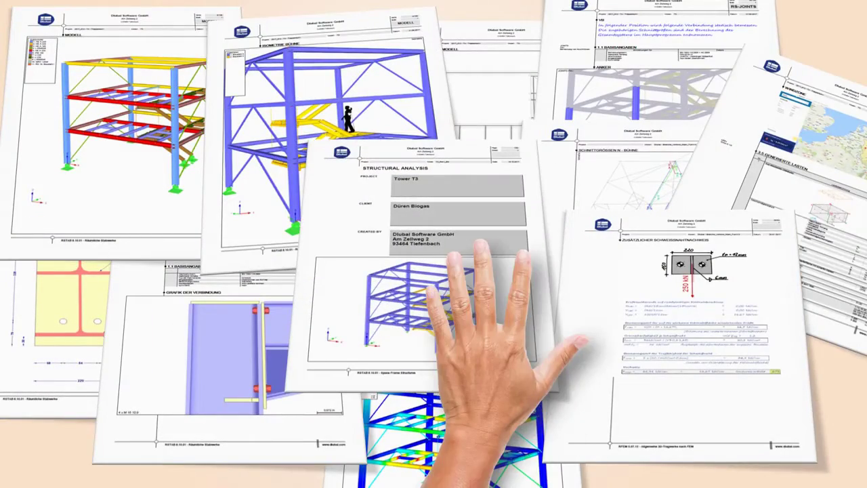
{"action": "left_click", "coordinate": [182, 16]}
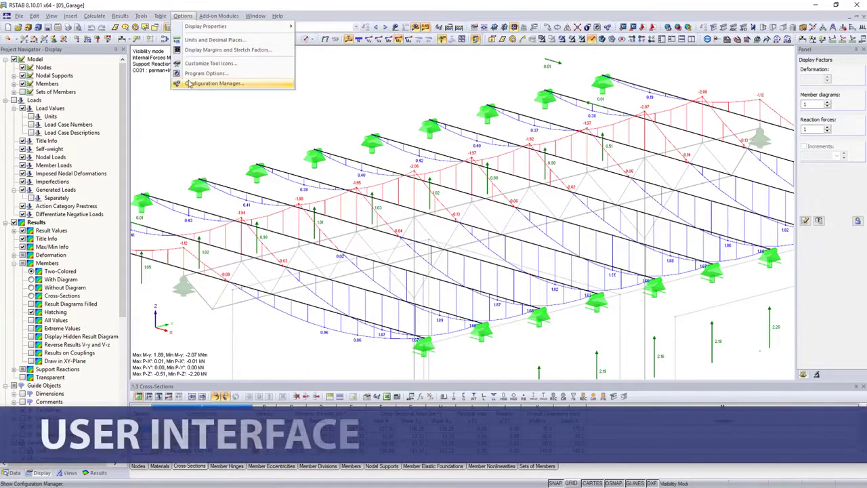
Step: Adjust the generated-load display size limits, then check the English (USA) program language
{"action": "left_click", "coordinate": [215, 83]}
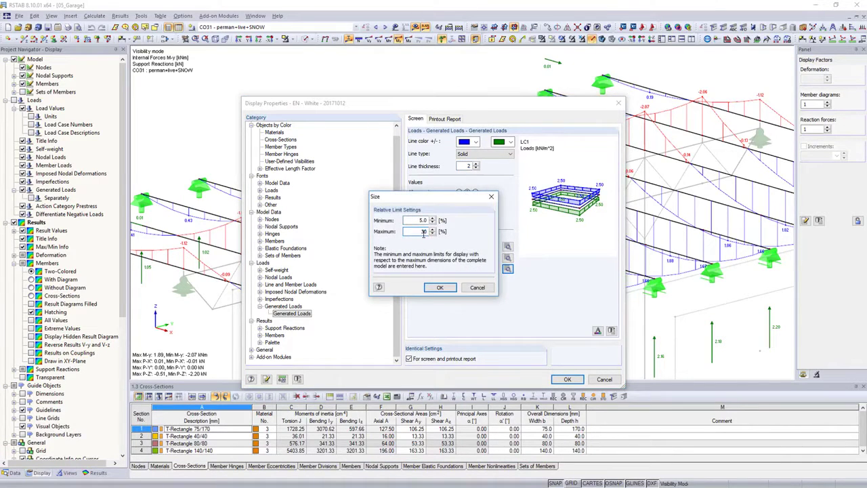
{"action": "left_click", "coordinate": [439, 287]}
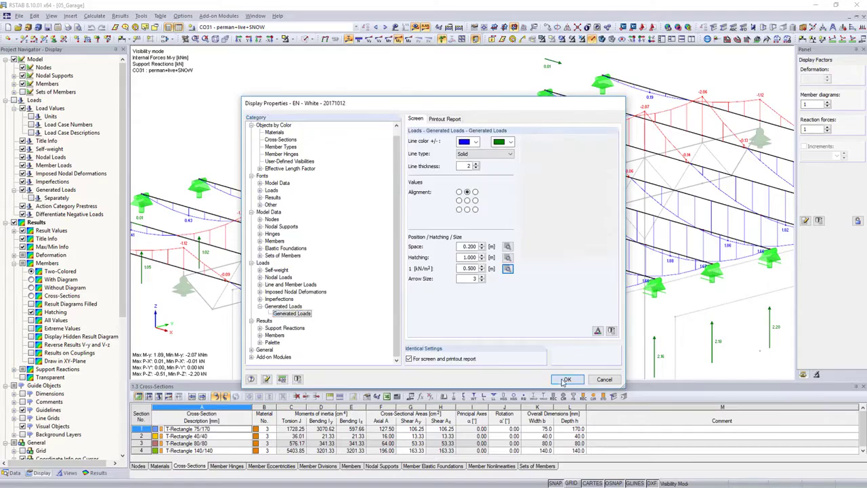
{"action": "left_click", "coordinate": [567, 380]}
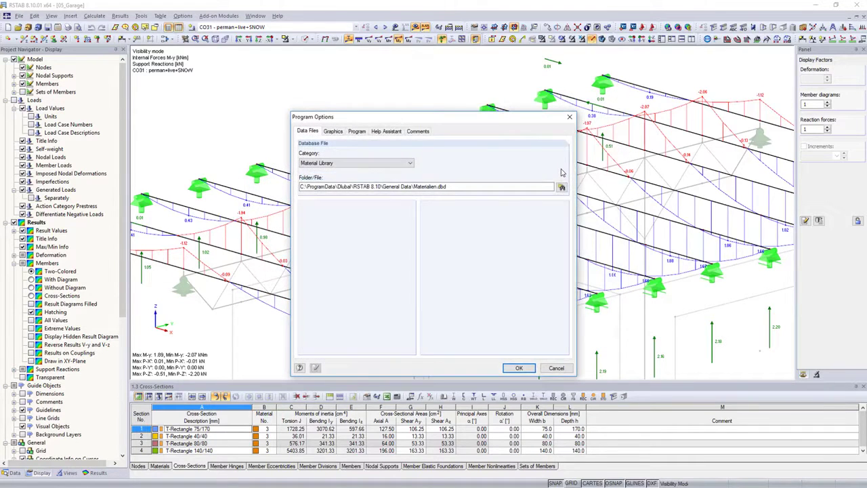
{"action": "left_click", "coordinate": [357, 131]}
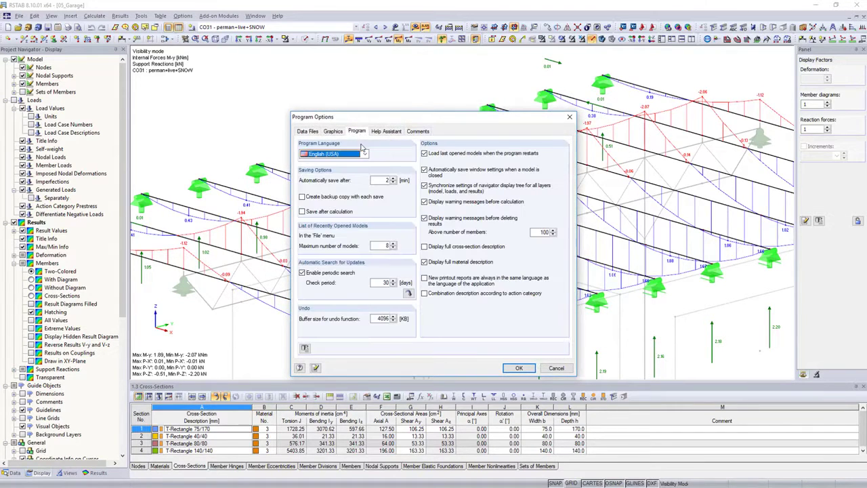
{"action": "left_click", "coordinate": [364, 153]}
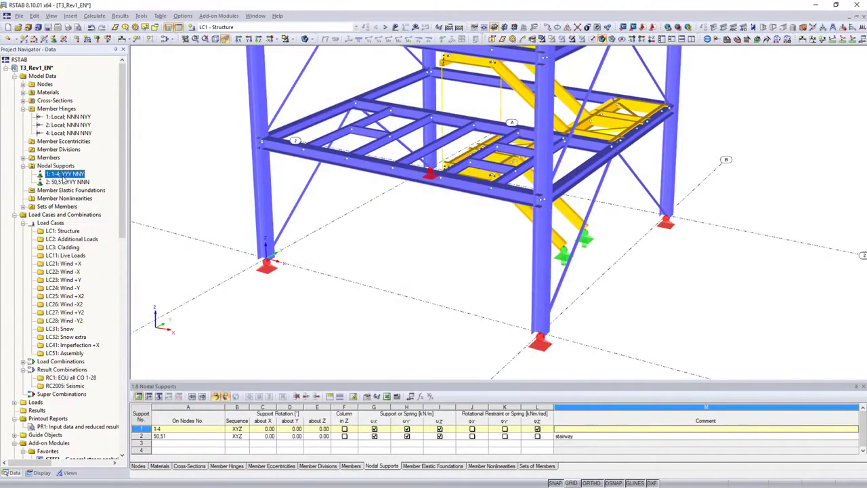
Step: Edit nodal support 1 at nodes 1-4, toggling its φz rotational restraint
{"action": "double_click", "coordinate": [64, 174]}
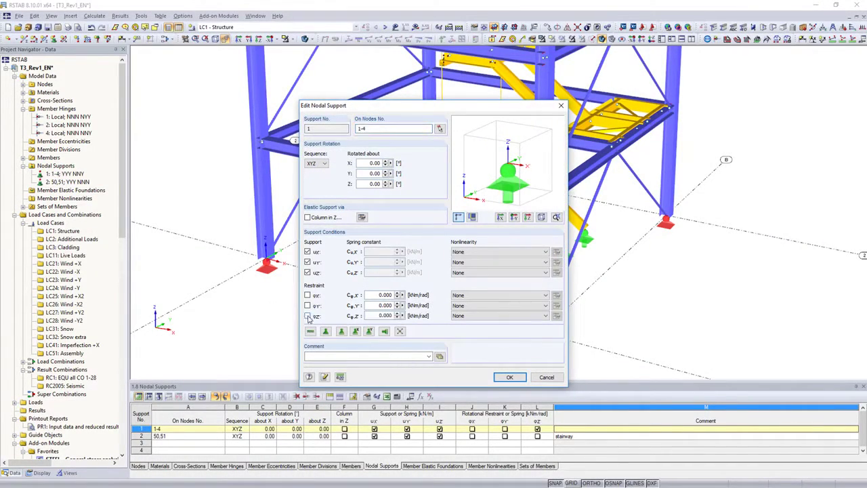
{"action": "left_click", "coordinate": [509, 377]}
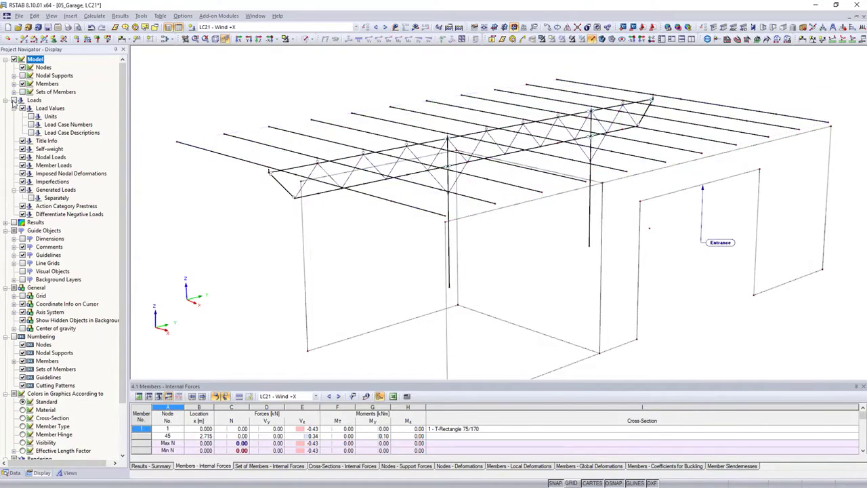
Step: Render the garage as solid timber members and toggle visual objects
{"action": "left_click", "coordinate": [601, 39]}
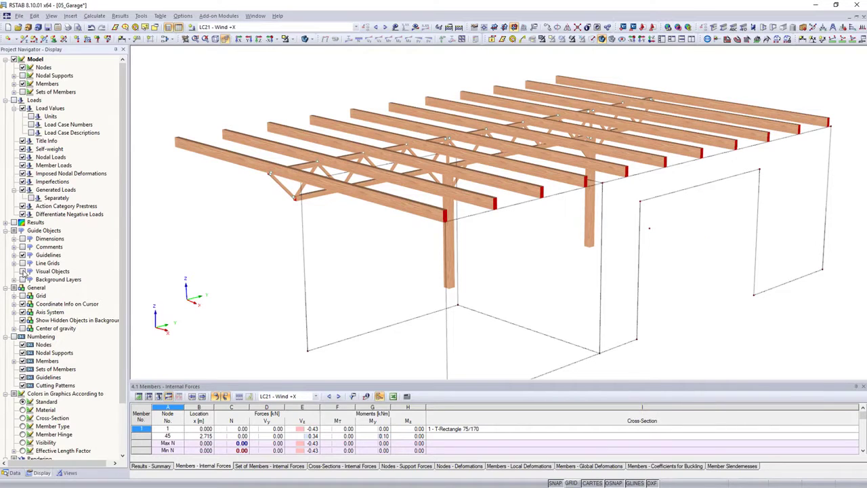
{"action": "left_click", "coordinate": [14, 222]}
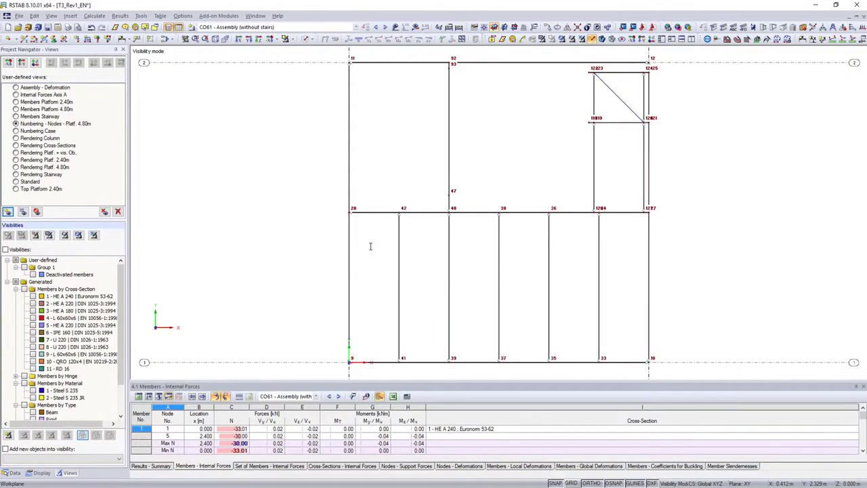
Step: Select the user-defined view 'Numbering - Nodes - Platf. 4.80m'
{"action": "left_click", "coordinate": [45, 87]}
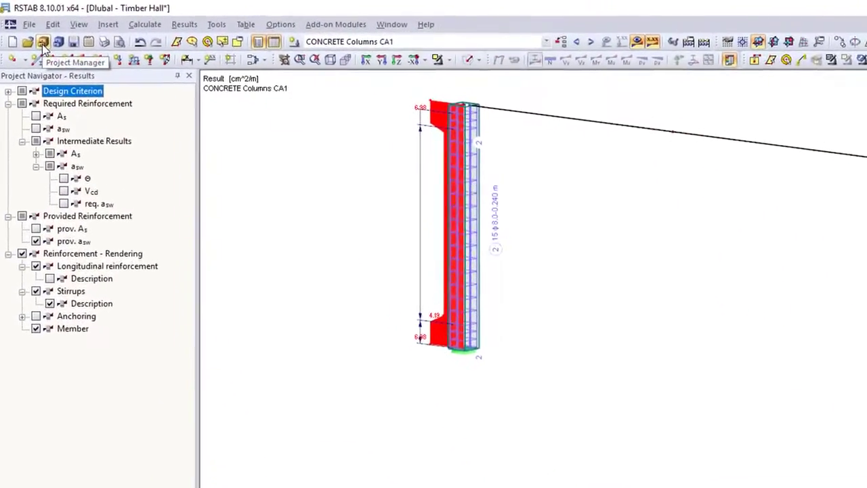
Step: Open the Project Manager and show only the RSTAB models of the project folder
{"action": "left_click", "coordinate": [43, 42]}
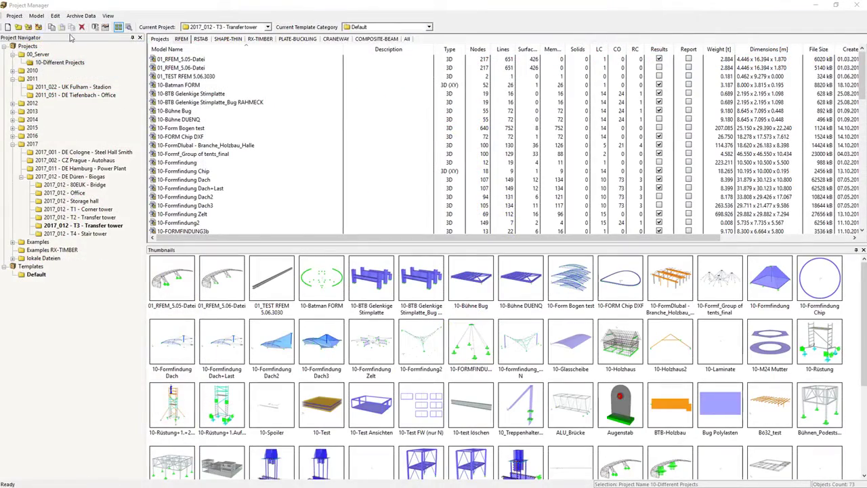
{"action": "left_click", "coordinate": [201, 38]}
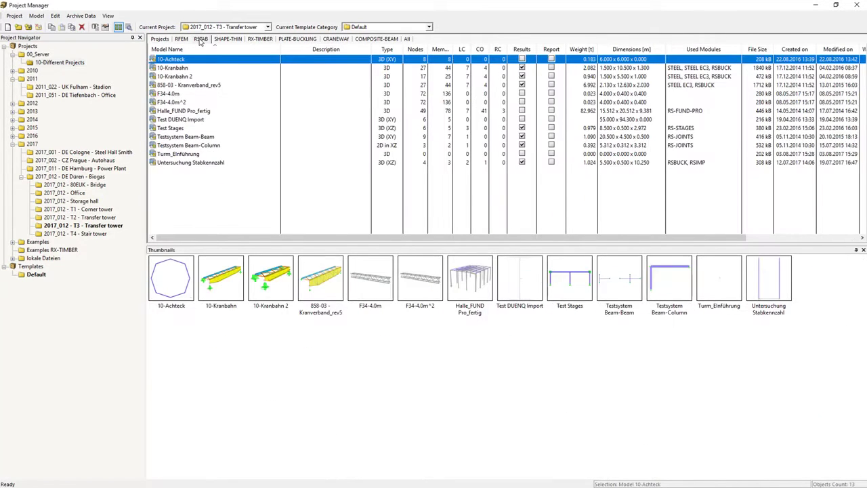